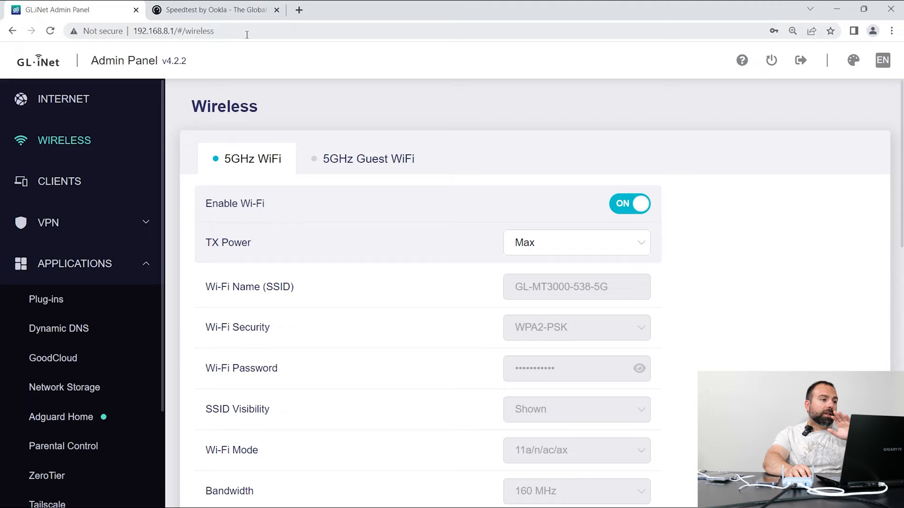
# - Review the Internet page's Ethernet DHCP WAN and active phone repeater connection details
pyautogui.click(173, 31)
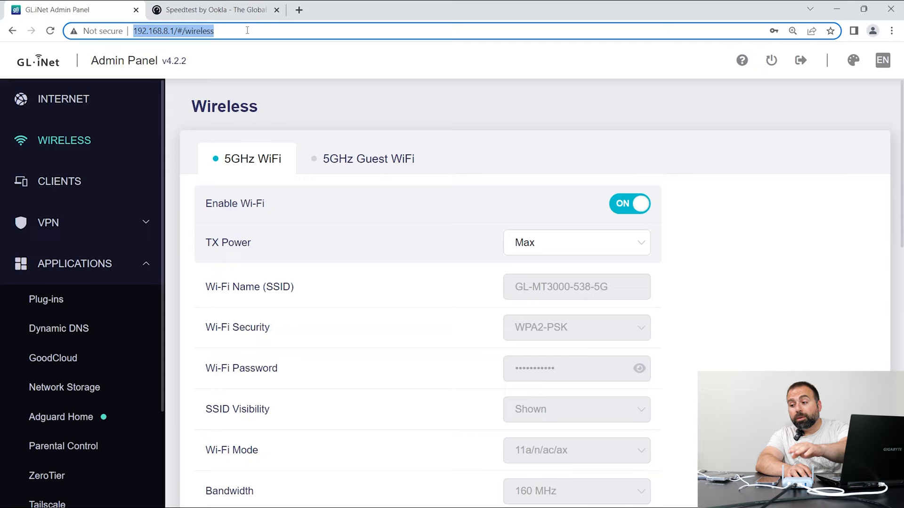
pyautogui.click(64, 98)
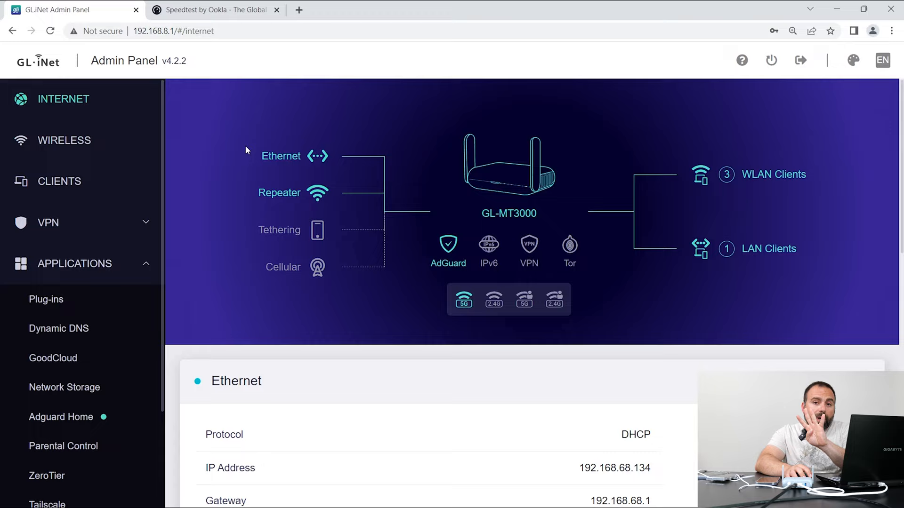
pyautogui.scroll(-3)
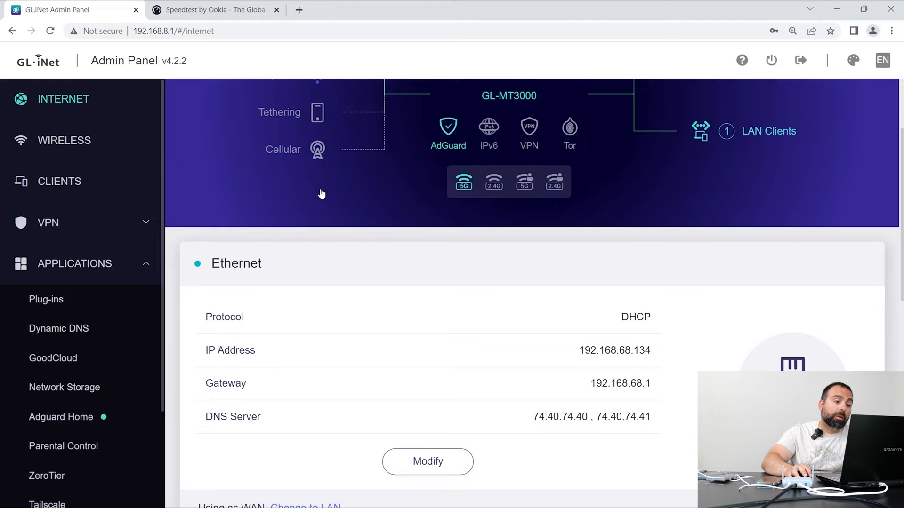
pyautogui.scroll(-3)
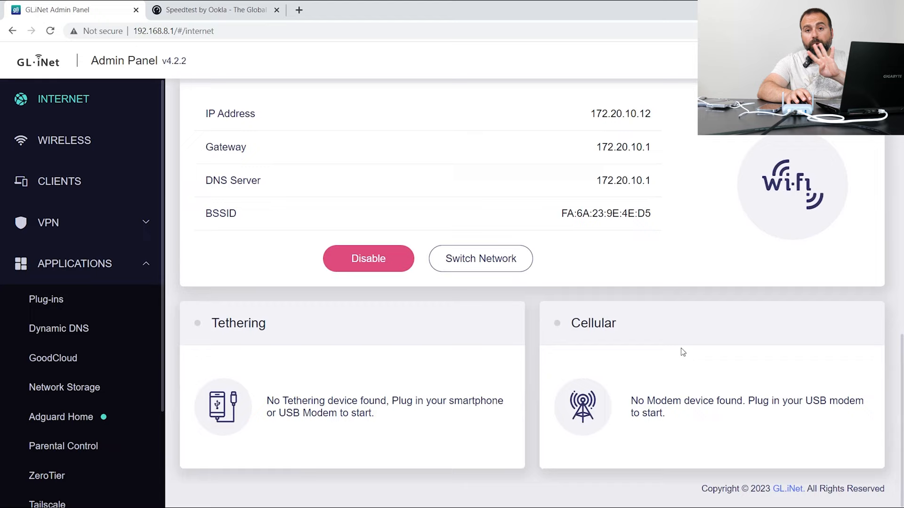
pyautogui.scroll(3)
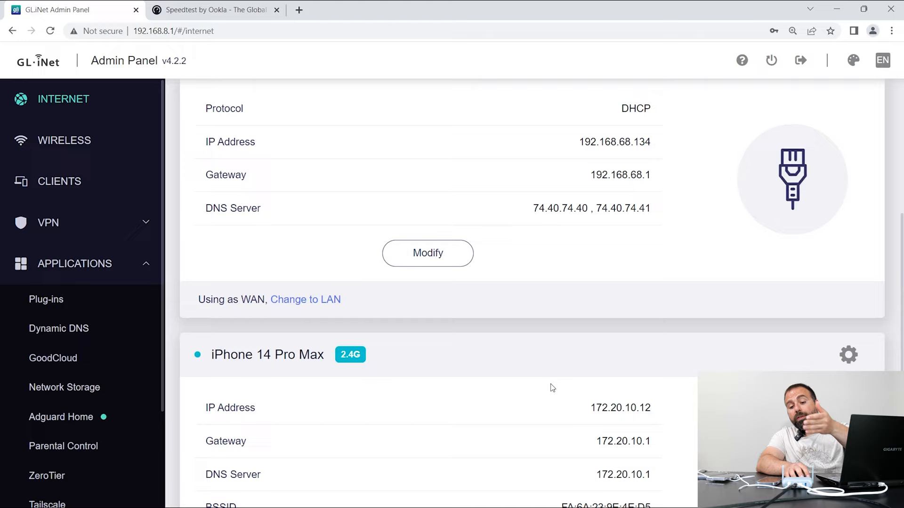
pyautogui.moveTo(452, 316)
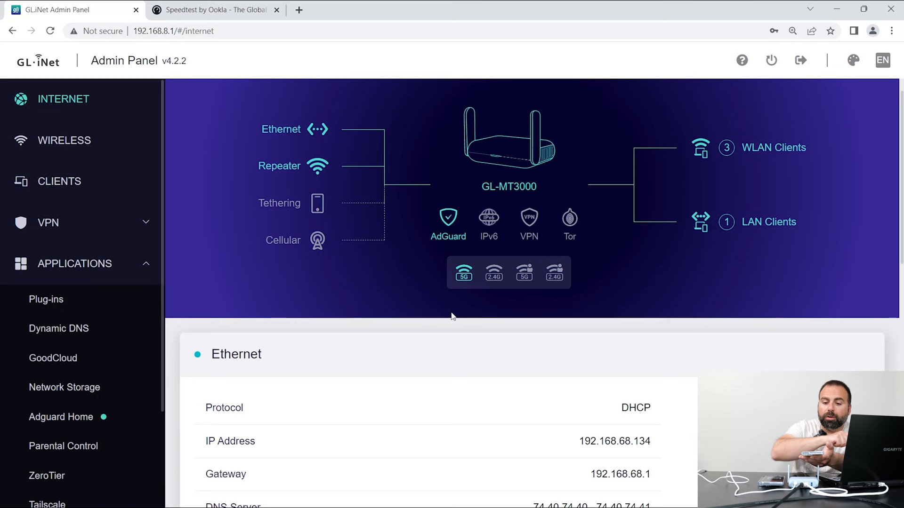
pyautogui.moveTo(493, 302)
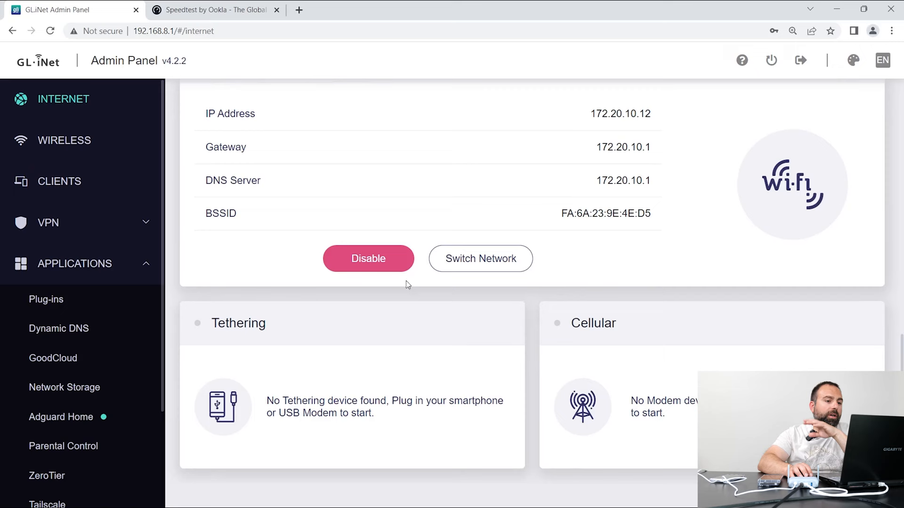
# - Return to the Wireless page showing the 5GHz network's security, mode and bandwidth
pyautogui.click(64, 140)
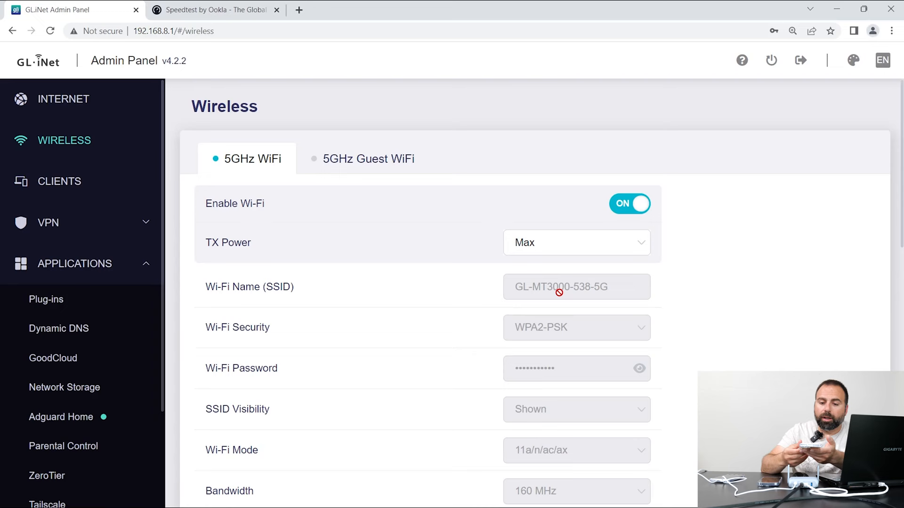
pyautogui.moveTo(565, 240)
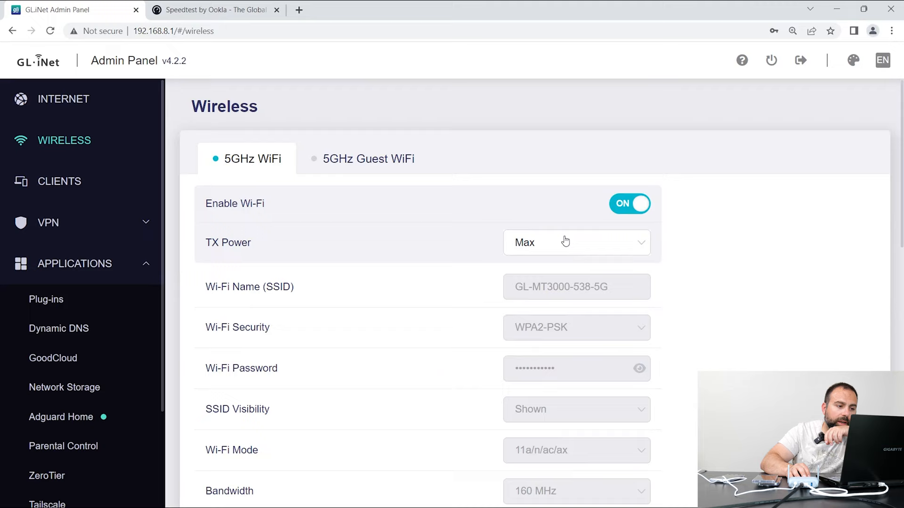
pyautogui.moveTo(688, 253)
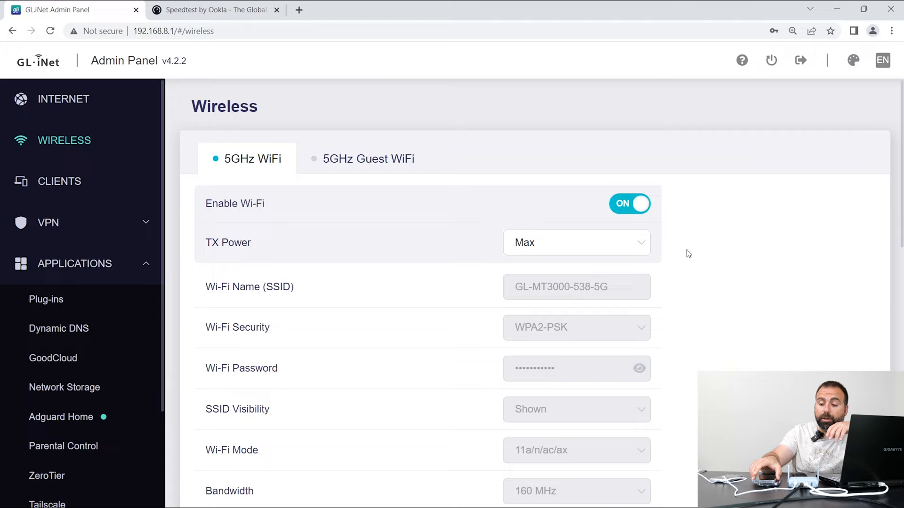
# - Choose 20 MHz as the 5GHz network bandwidth
pyautogui.scroll(-3)
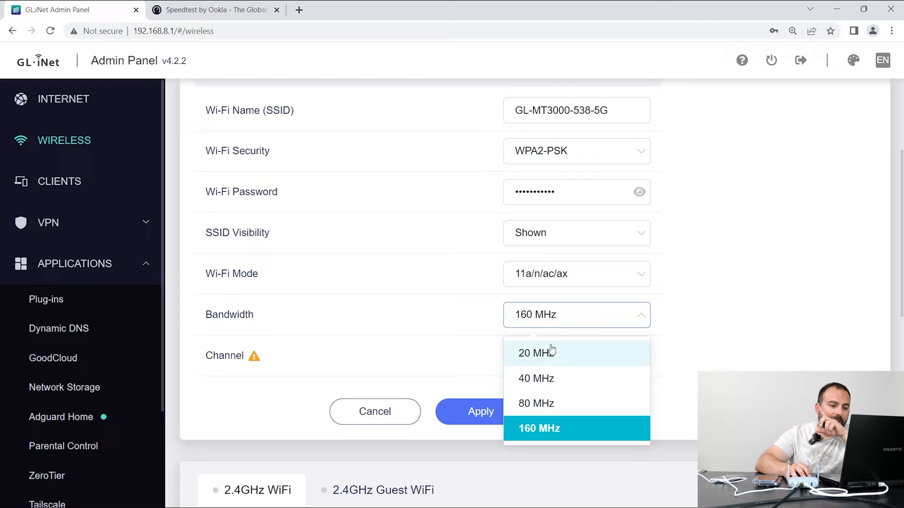
pyautogui.click(536, 353)
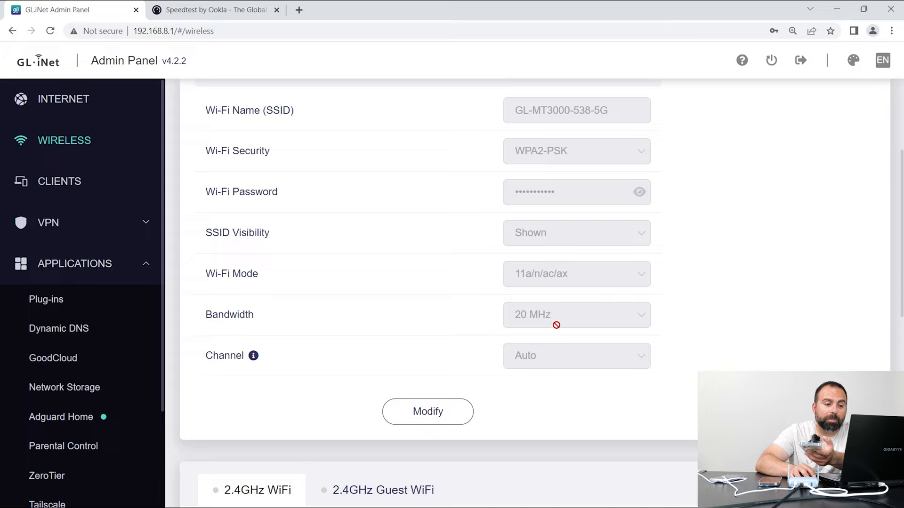
# - Apply the 5GHz settings and accept the DFS channel caution to start the 60-second check
pyautogui.click(427, 411)
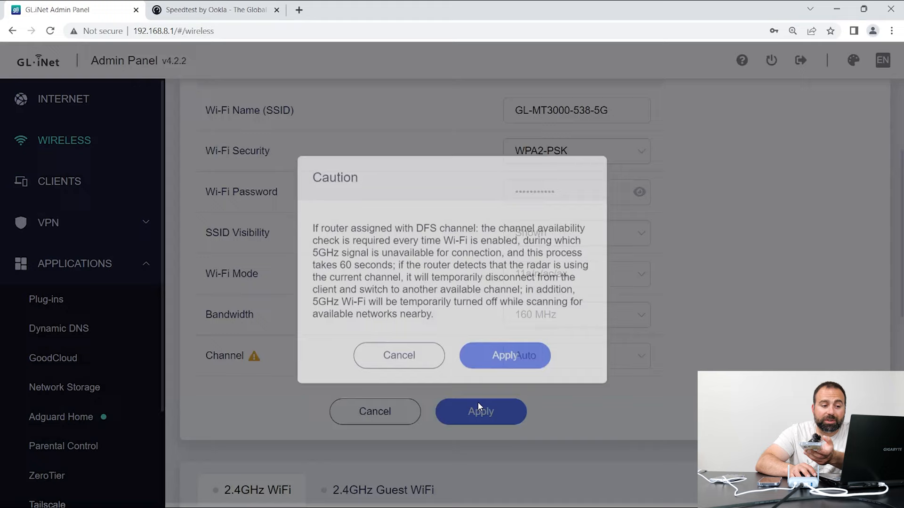
pyautogui.click(503, 355)
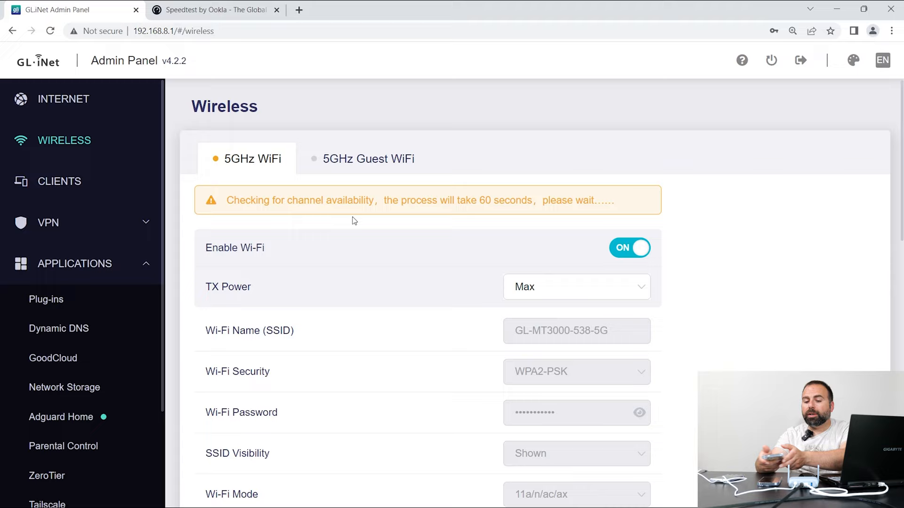
# - Go to the OpenVPN Client page listing the ExpressVPN Los Angeles UDP configuration
pyautogui.scroll(-3)
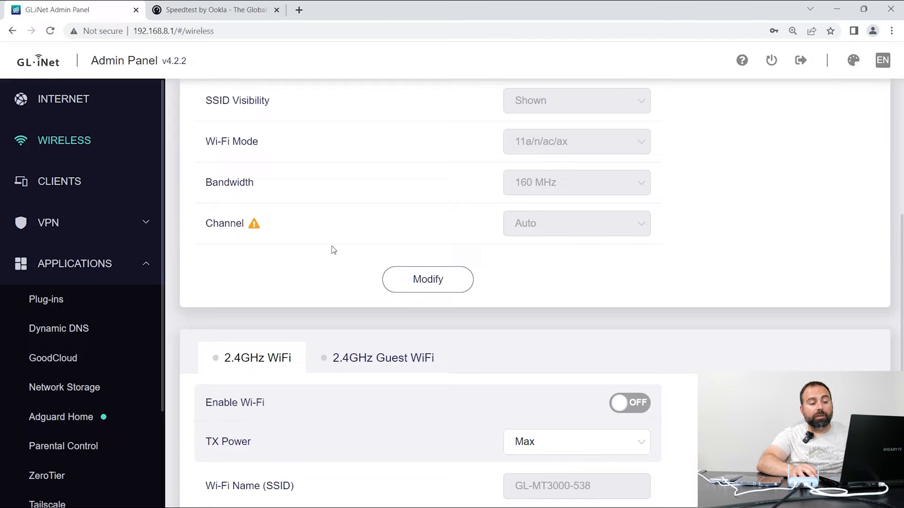
pyautogui.scroll(-3)
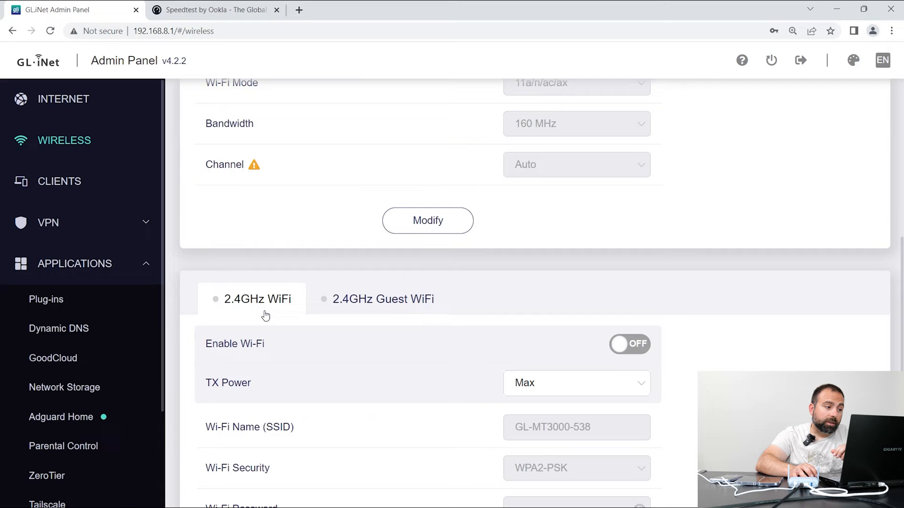
pyautogui.click(59, 181)
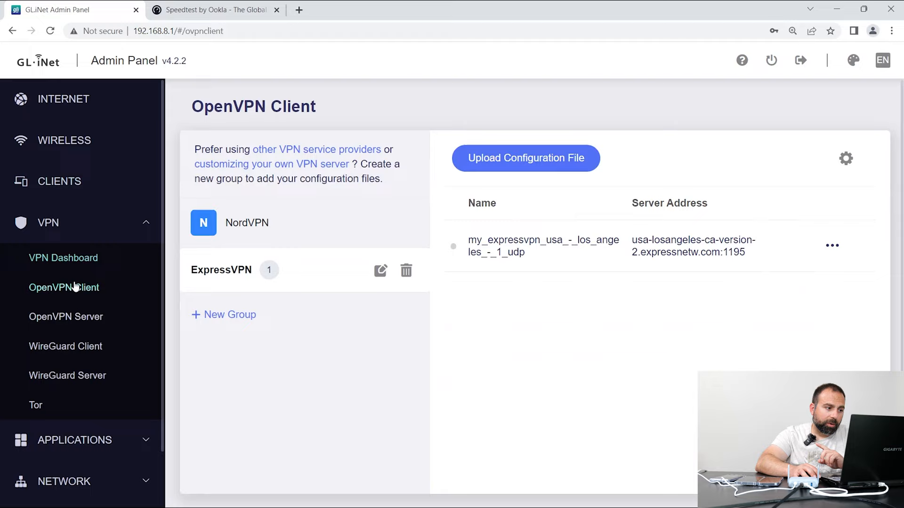
# - Cancel the new unnamed provider group and switch to the VPN Dashboard
pyautogui.click(246, 223)
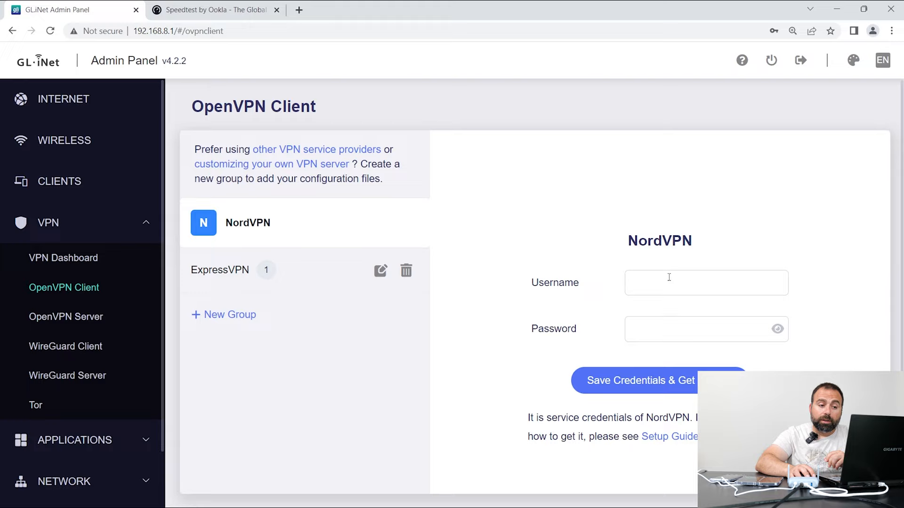
pyautogui.moveTo(293, 264)
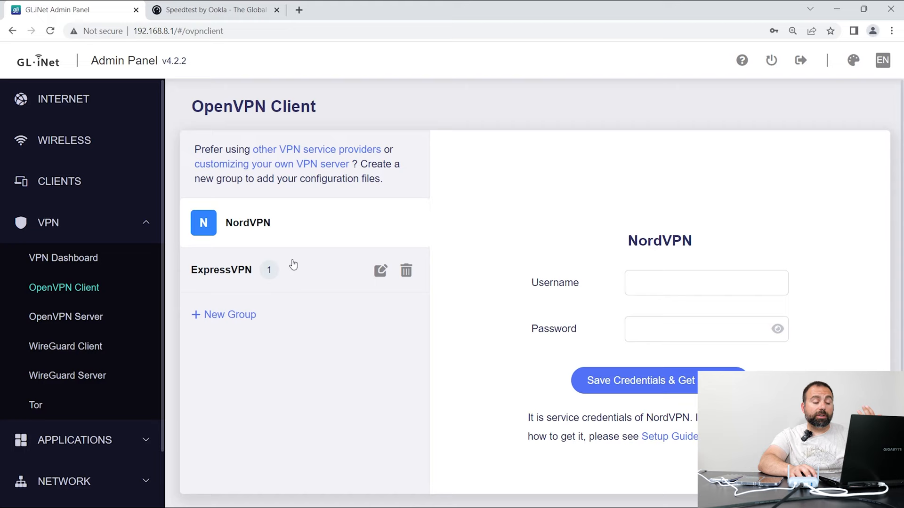
pyautogui.click(224, 314)
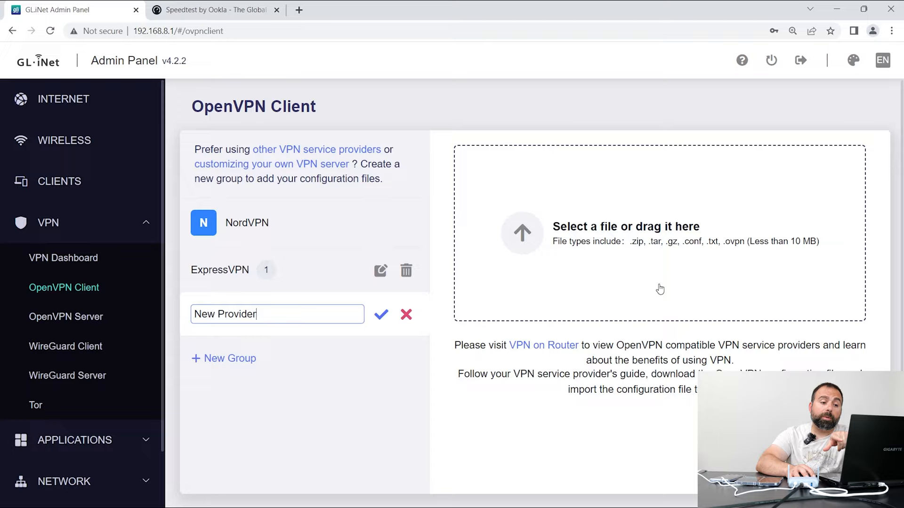
pyautogui.moveTo(406, 315)
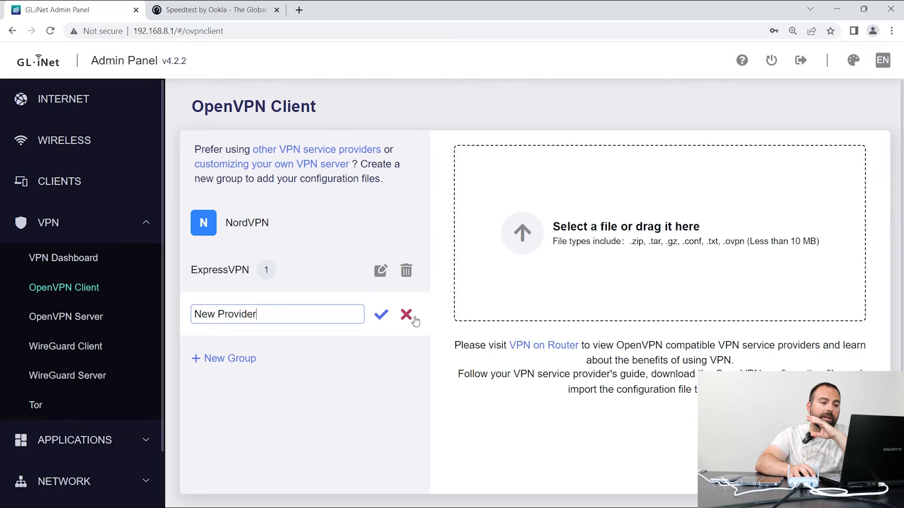
pyautogui.click(406, 314)
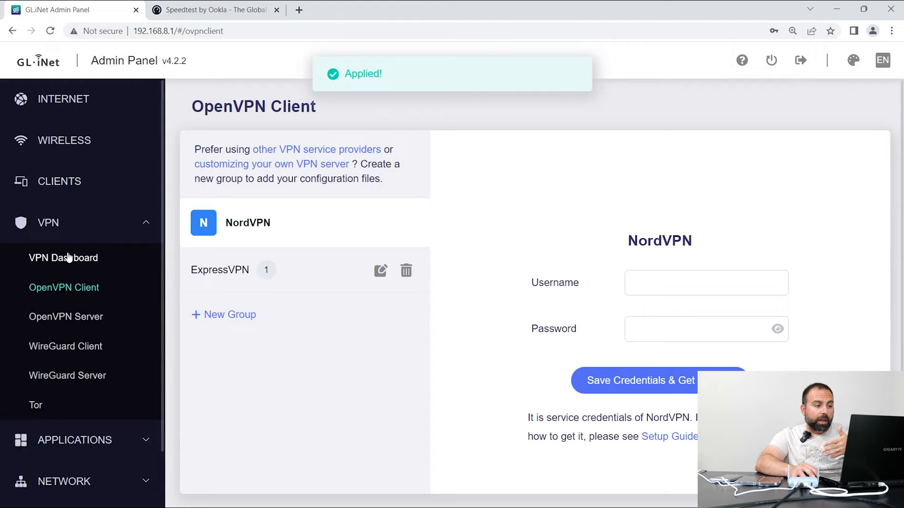
pyautogui.click(64, 258)
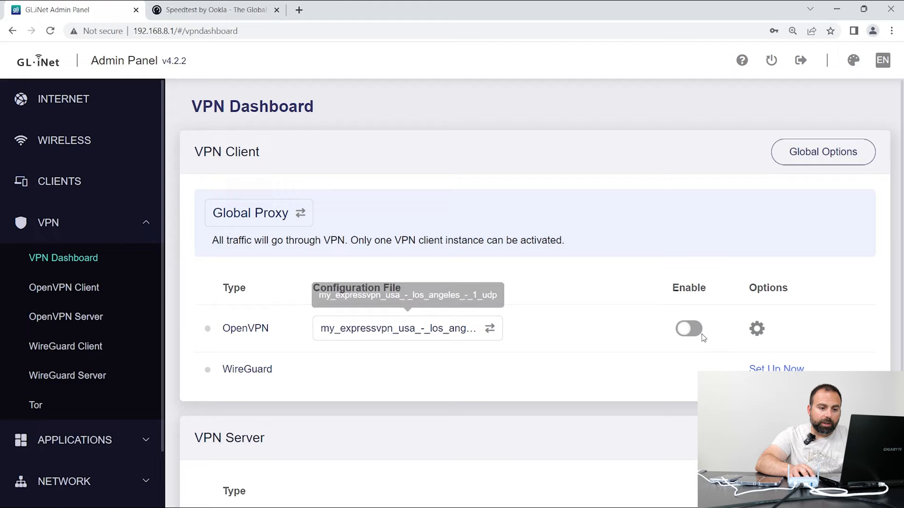
# - Switch on the Enable toggle for the ExpressVPN Los Angeles OpenVPN row
pyautogui.click(688, 328)
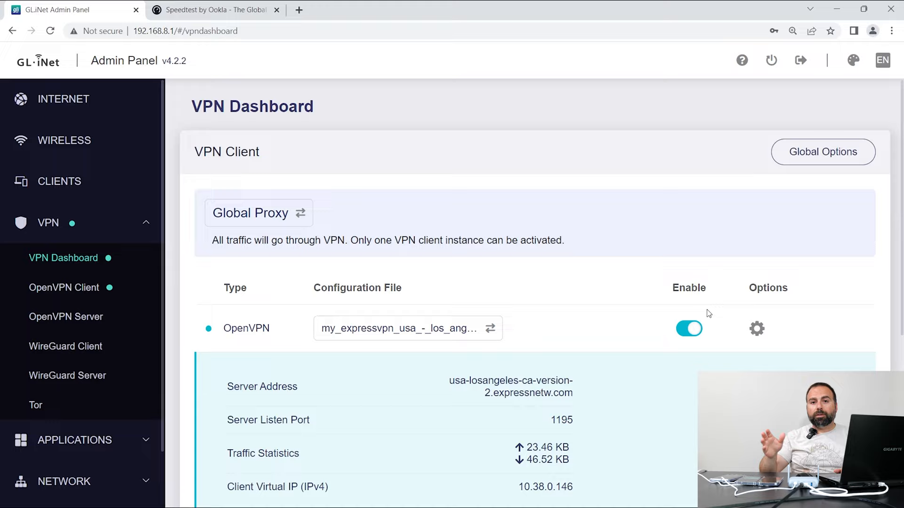
pyautogui.moveTo(615, 380)
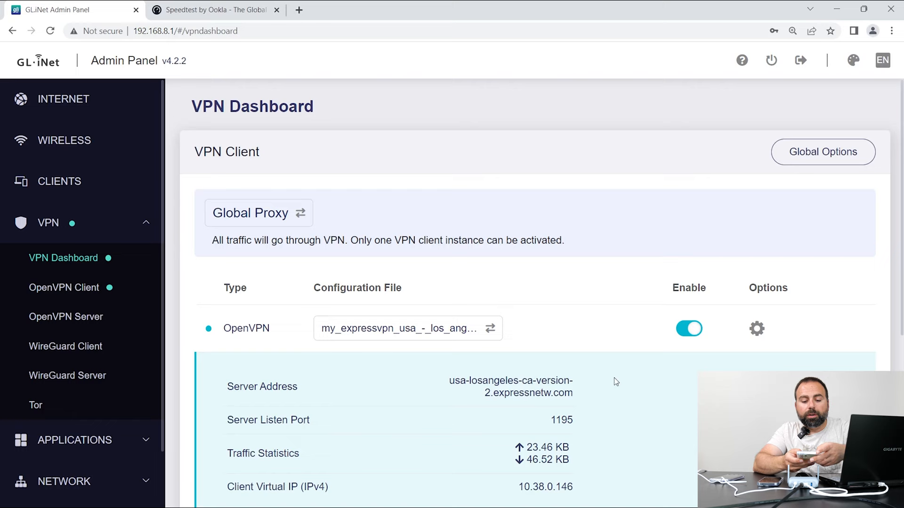